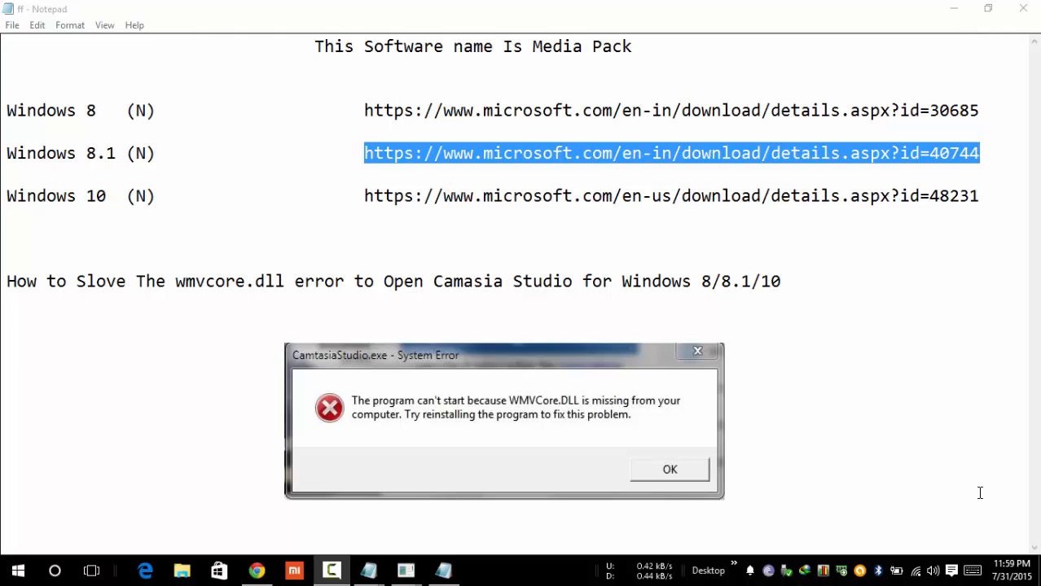
- Dismiss the CamtasiaStudio.exe missing WMVCore.DLL system error
{"action": "left_click", "coordinate": [670, 470]}
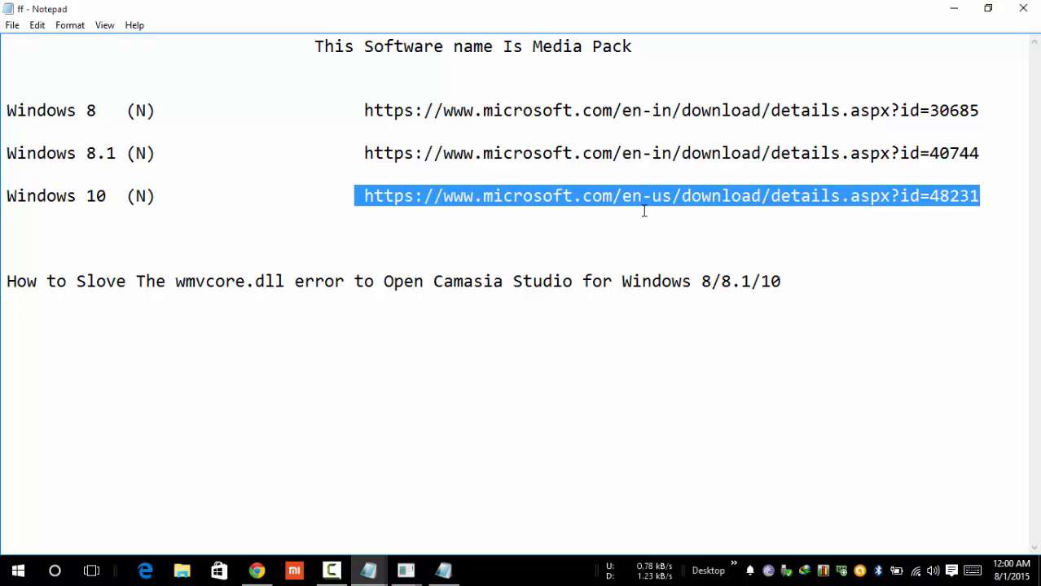
{"action": "mouse_move", "coordinate": [785, 174]}
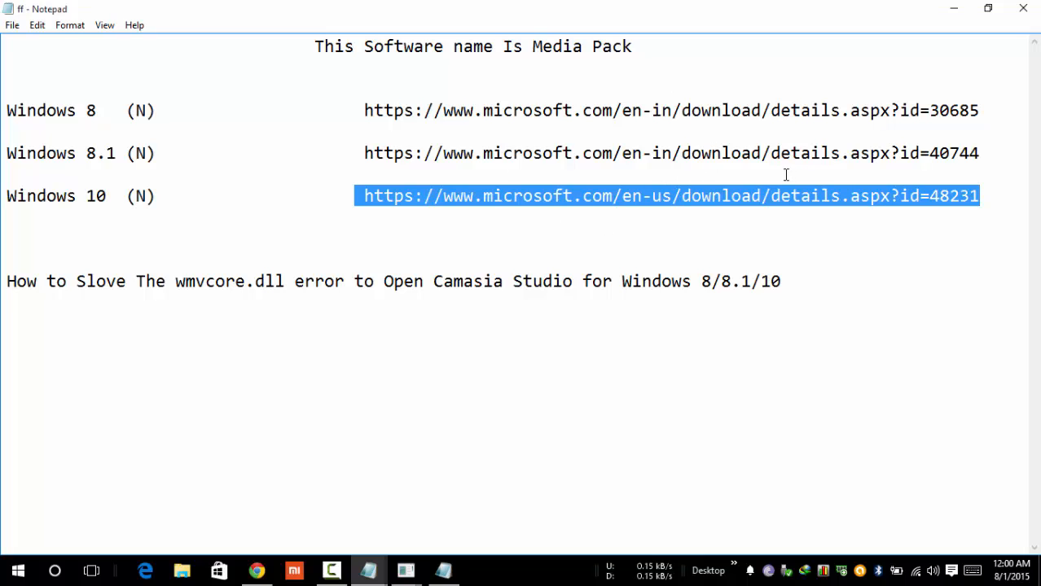
{"action": "mouse_move", "coordinate": [707, 163]}
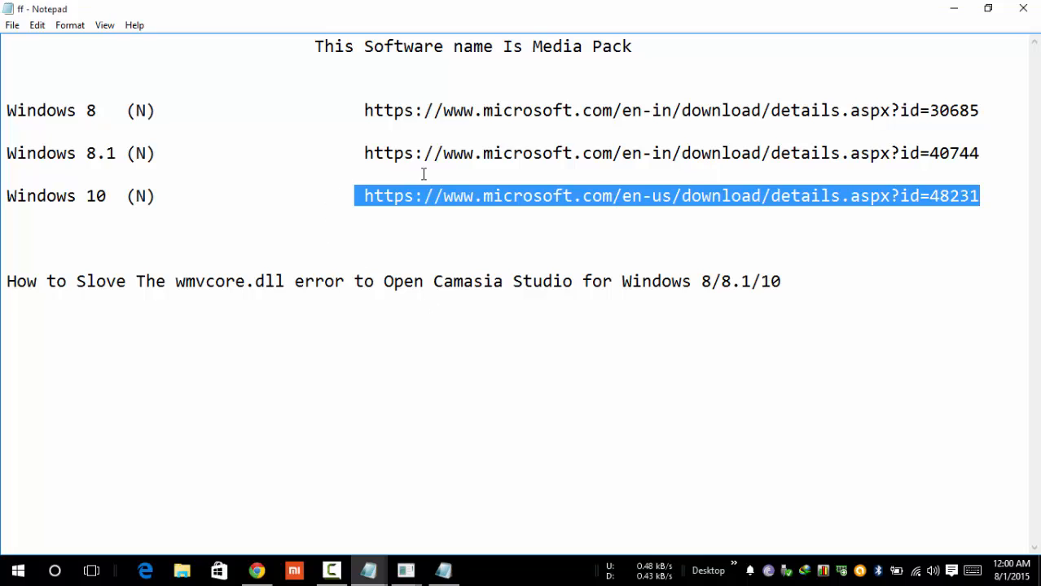
{"action": "mouse_move", "coordinate": [468, 264]}
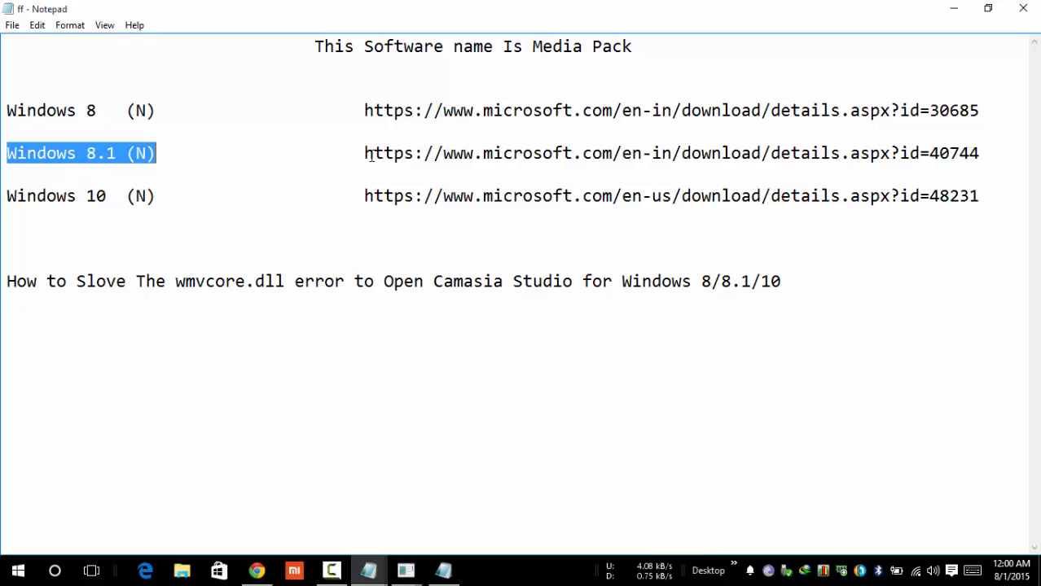
{"action": "left_click_drag", "start_coordinate": [364, 153], "coordinate": [982, 153]}
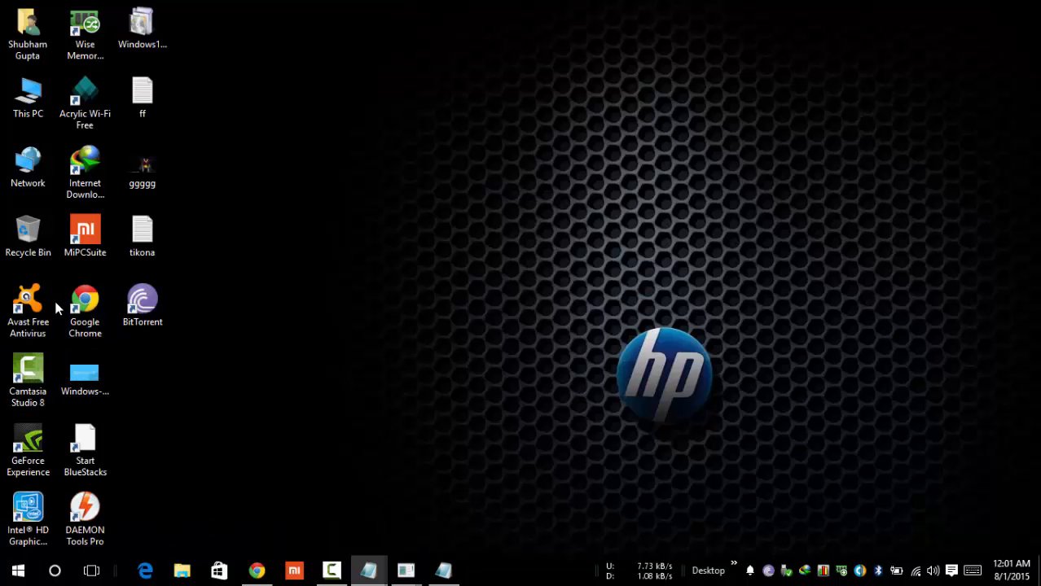
- Start Camtasia Studio 8 from its desktop shortcut and check its window on the taskbar
{"action": "left_click", "coordinate": [28, 375]}
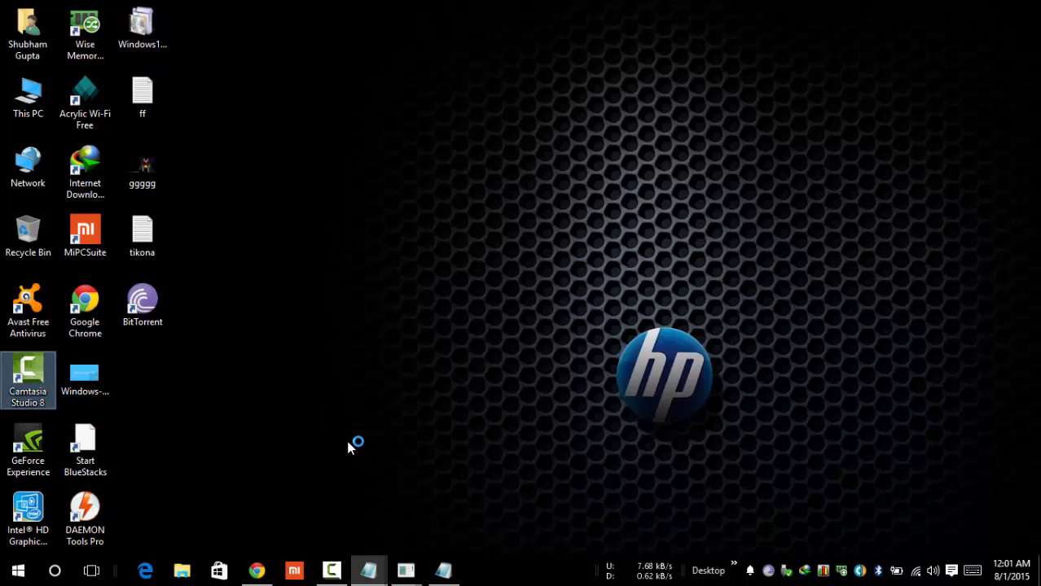
{"action": "mouse_move", "coordinate": [523, 222]}
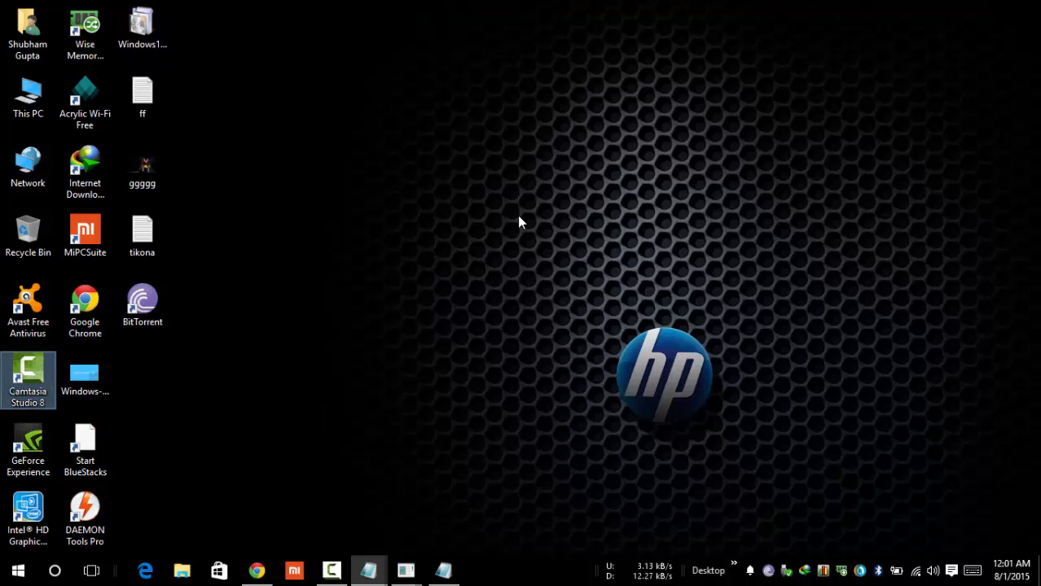
{"action": "double_click", "coordinate": [28, 375]}
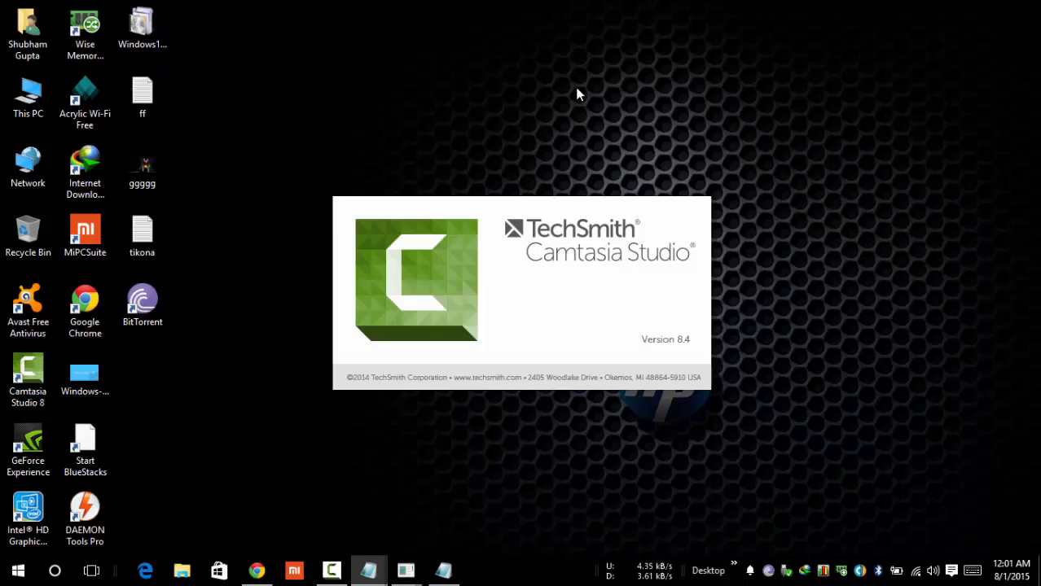
{"action": "mouse_move", "coordinate": [366, 175]}
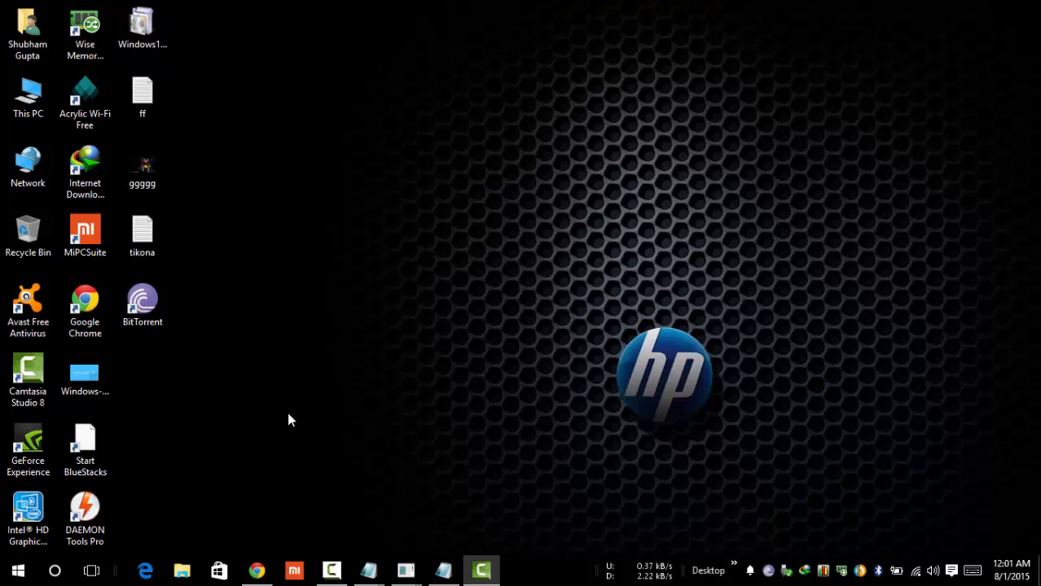
{"action": "left_click", "coordinate": [481, 570]}
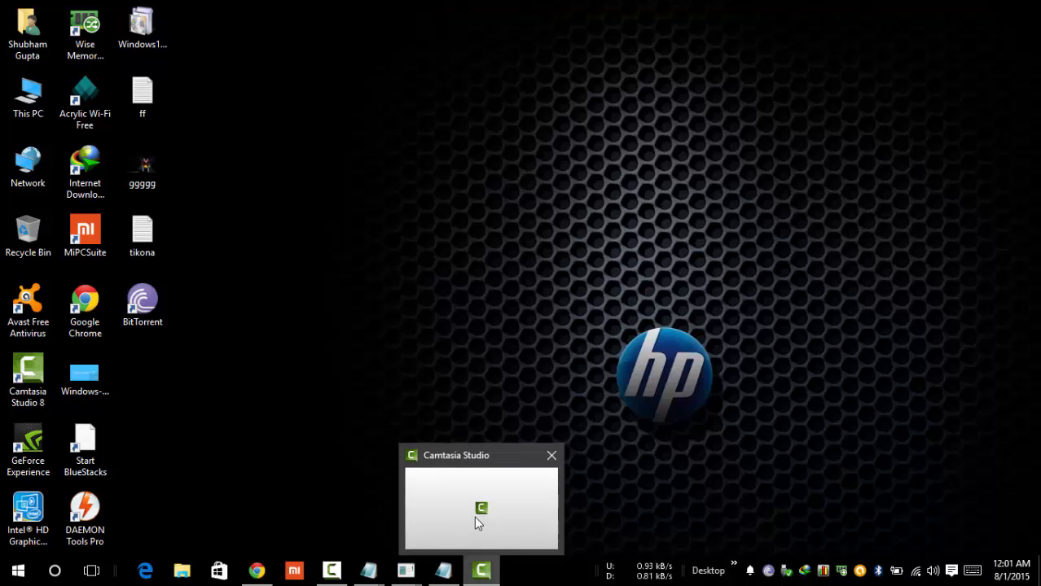
{"action": "left_click", "coordinate": [550, 455]}
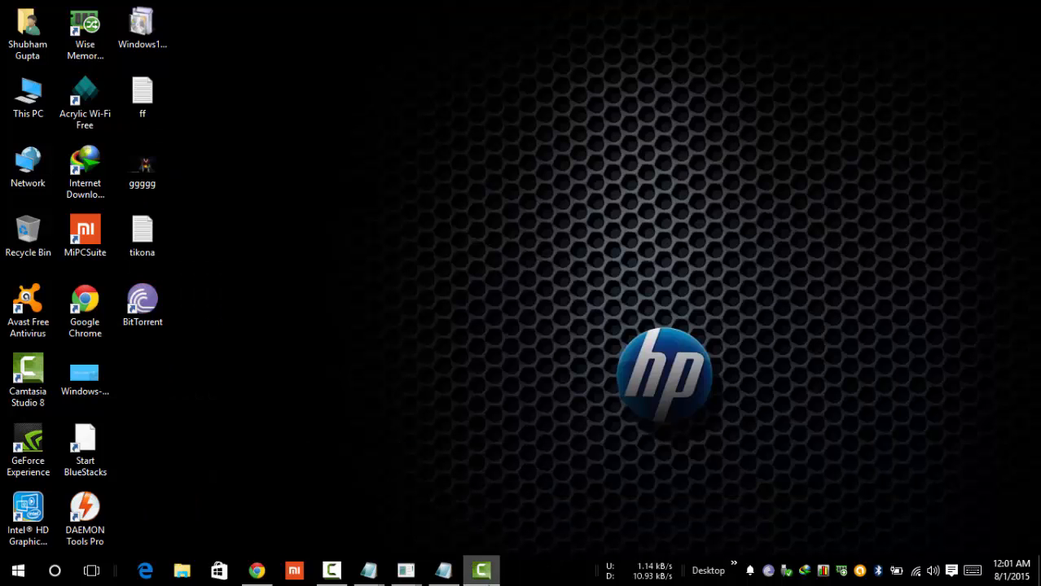
{"action": "left_click", "coordinate": [482, 570]}
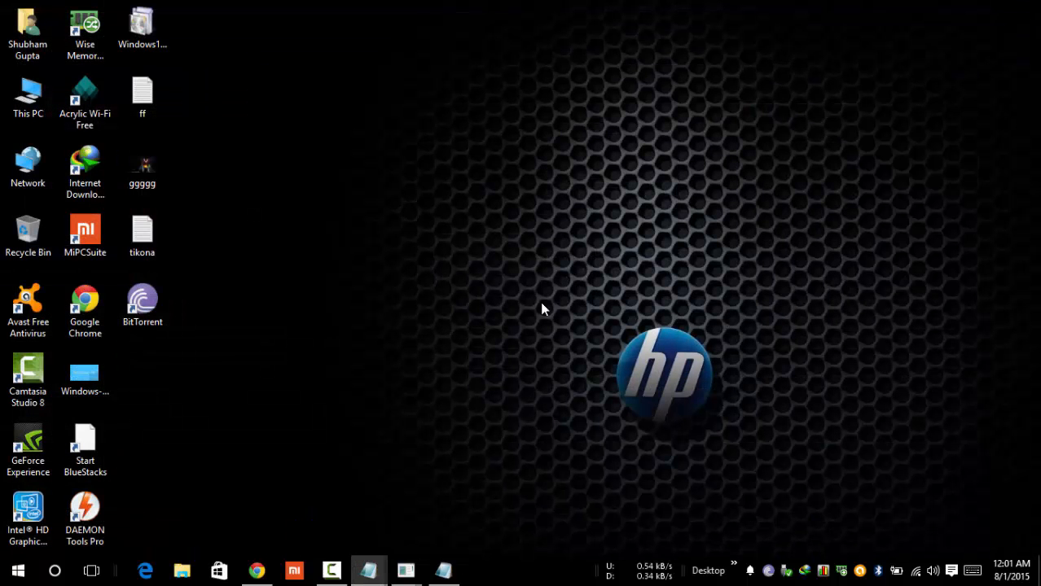
{"action": "mouse_move", "coordinate": [405, 570]}
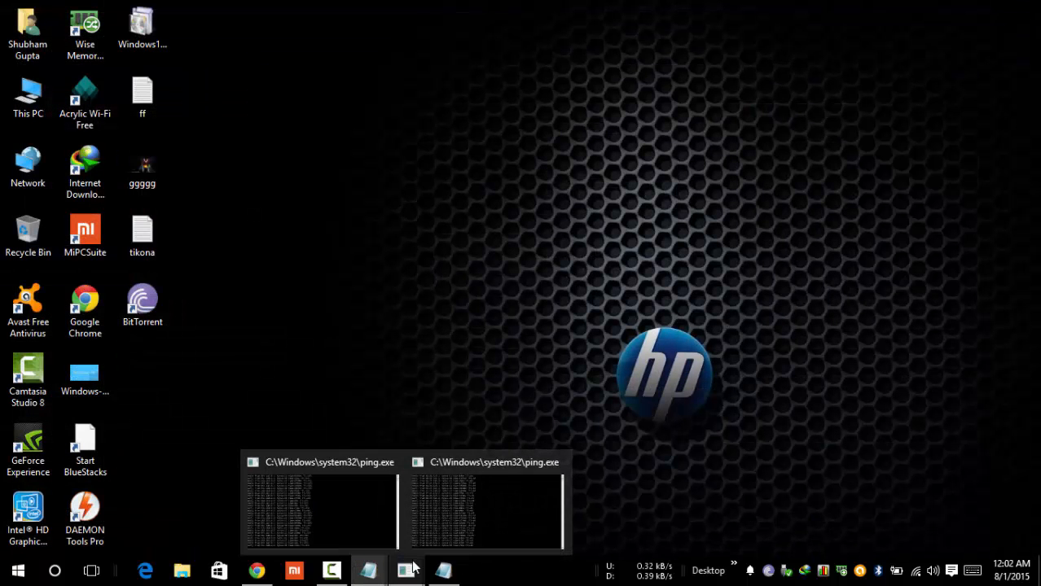